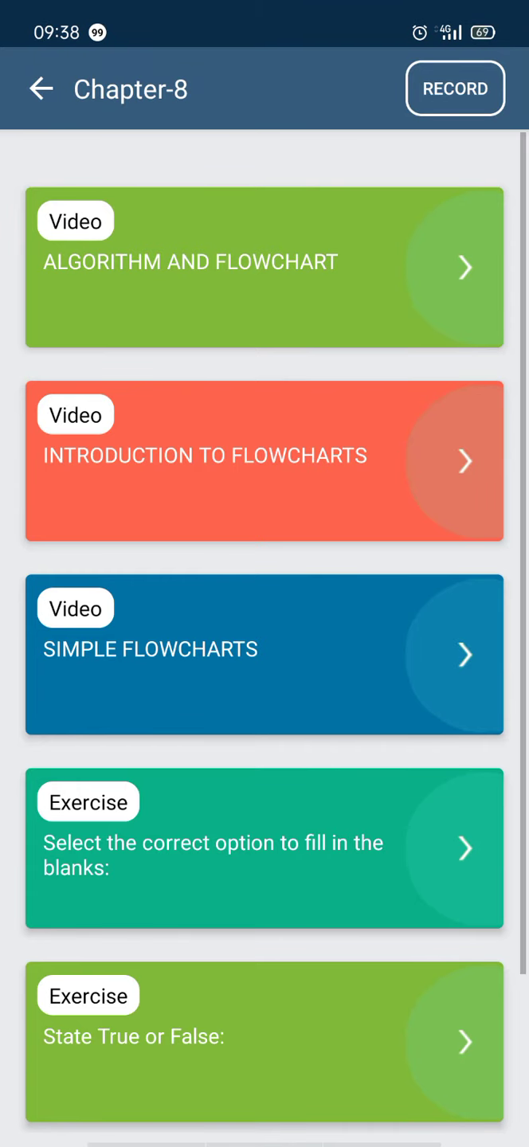
# Step: Play the Chapter-8 'ALGORITHM AND FLOWCHART' lesson video and watch through the comparing-two-numbers steps
pyautogui.click(264, 266)
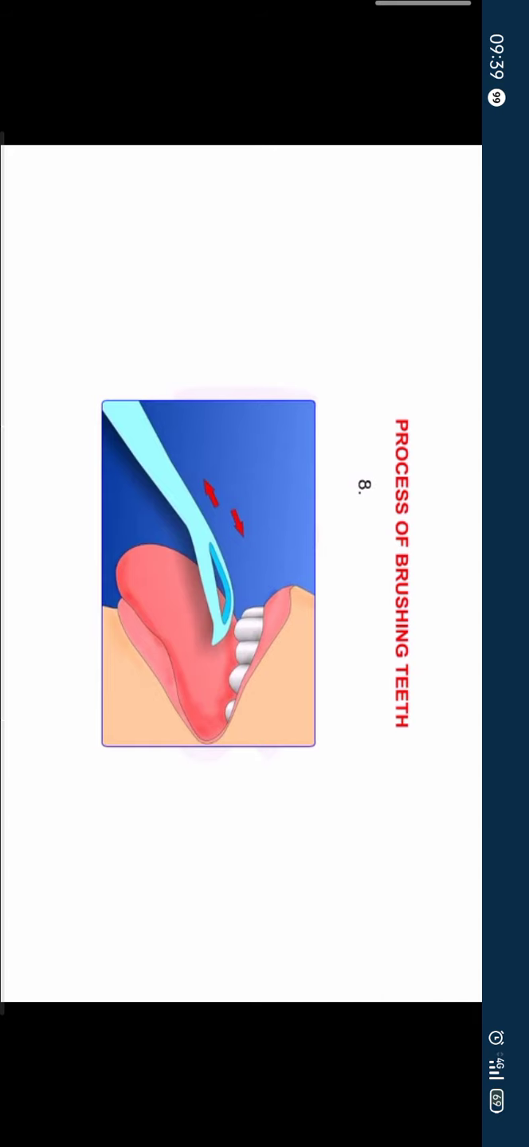
pyautogui.hscroll(-3)
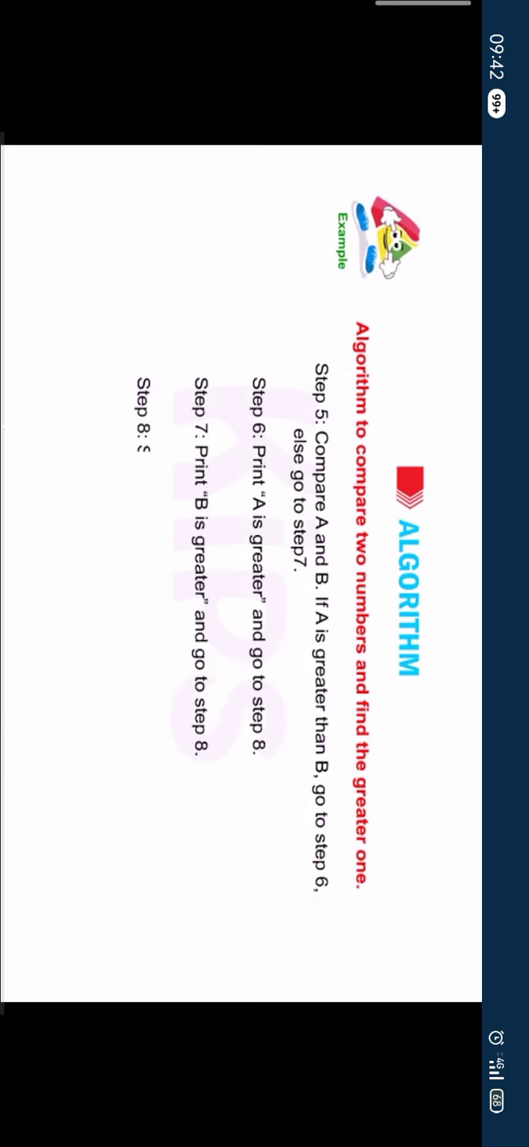
# Step: Return to the Chapter-8 list, play the Introduction to Flowcharts video through the flow-lines part, then go back to the list
pyautogui.click(42, 89)
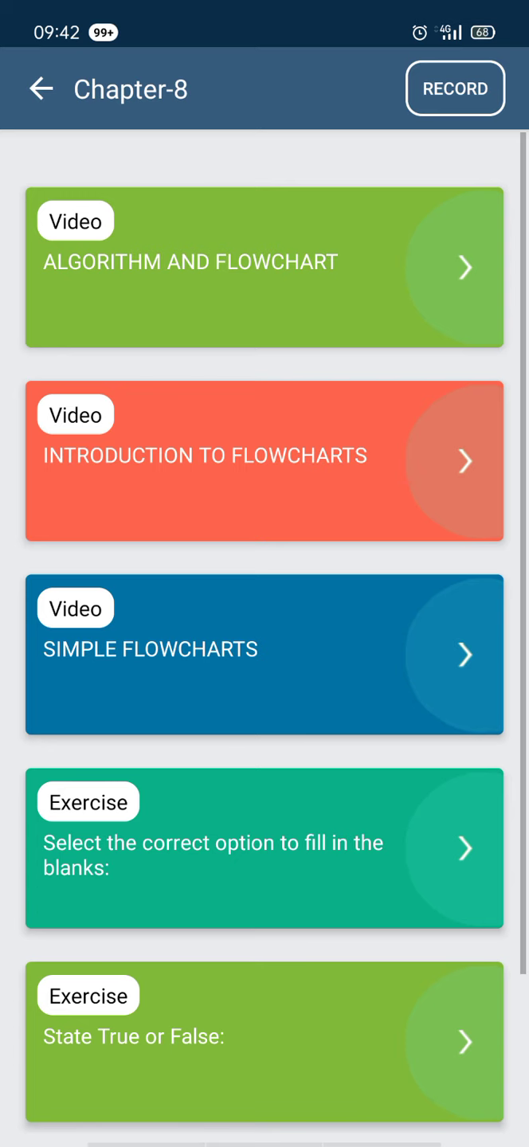
pyautogui.click(264, 460)
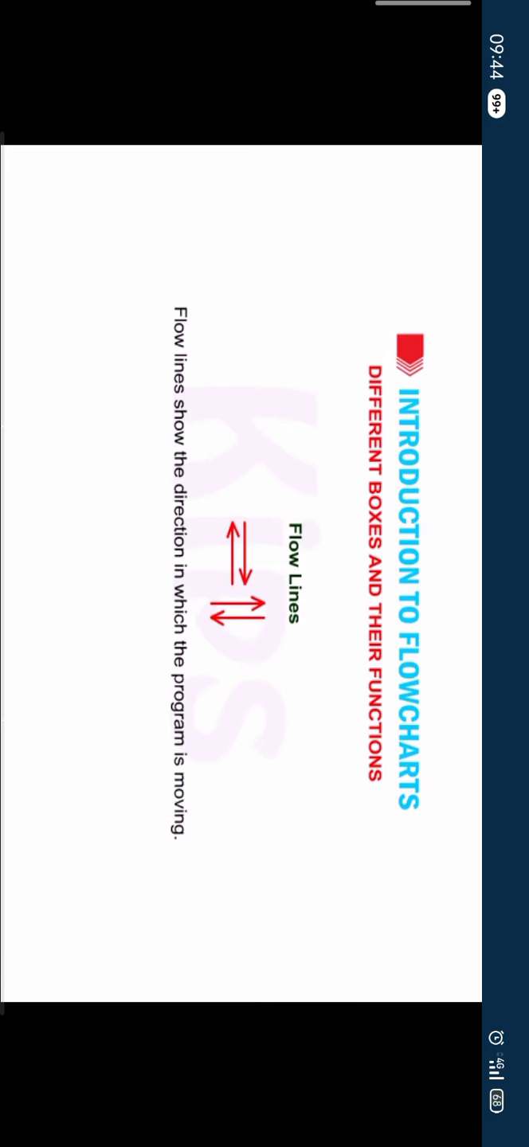
pyautogui.click(146, 54)
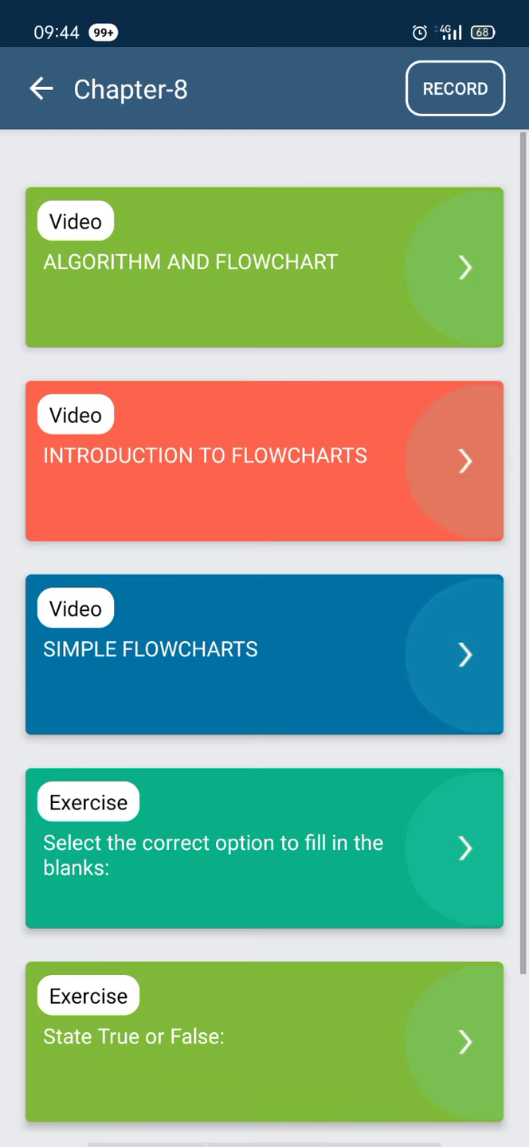
pyautogui.click(265, 653)
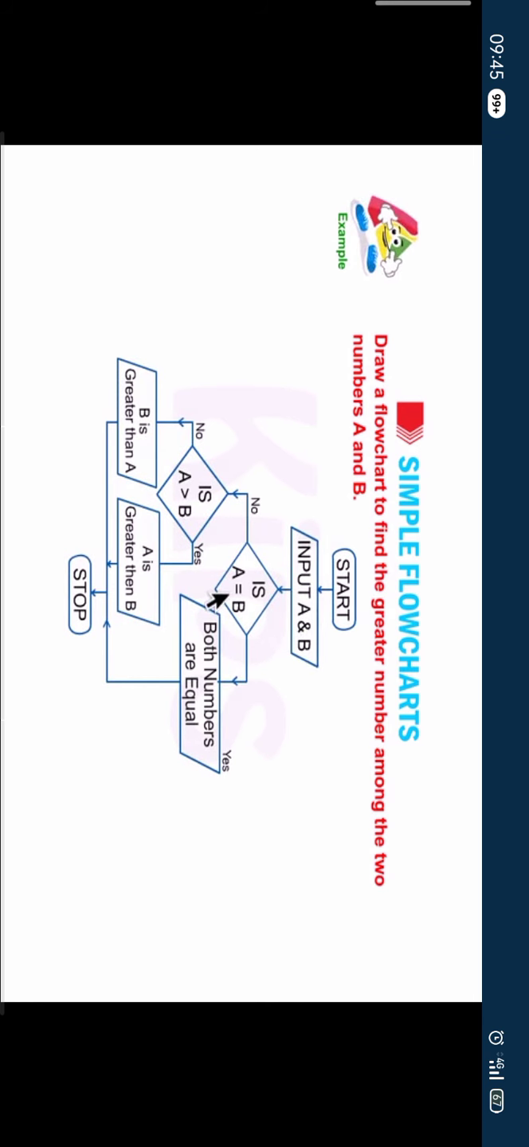
pyautogui.moveTo(177, 748)
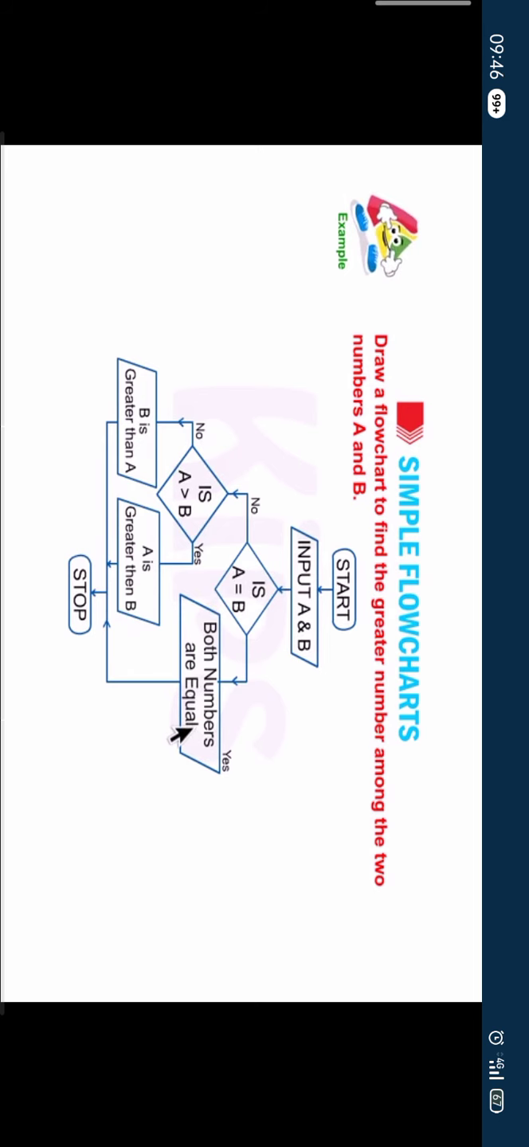
pyautogui.moveTo(175, 550)
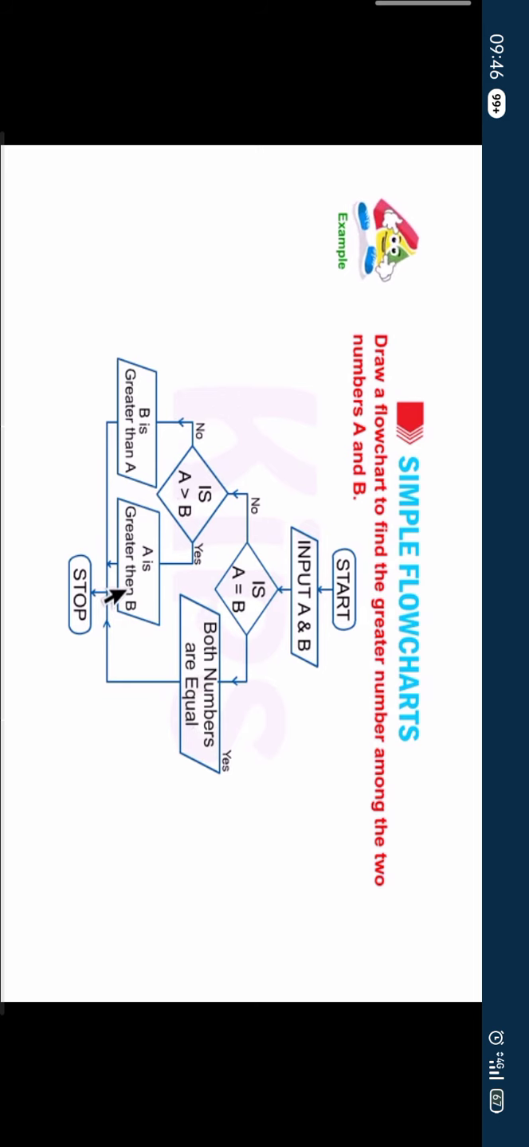
pyautogui.moveTo(104, 454)
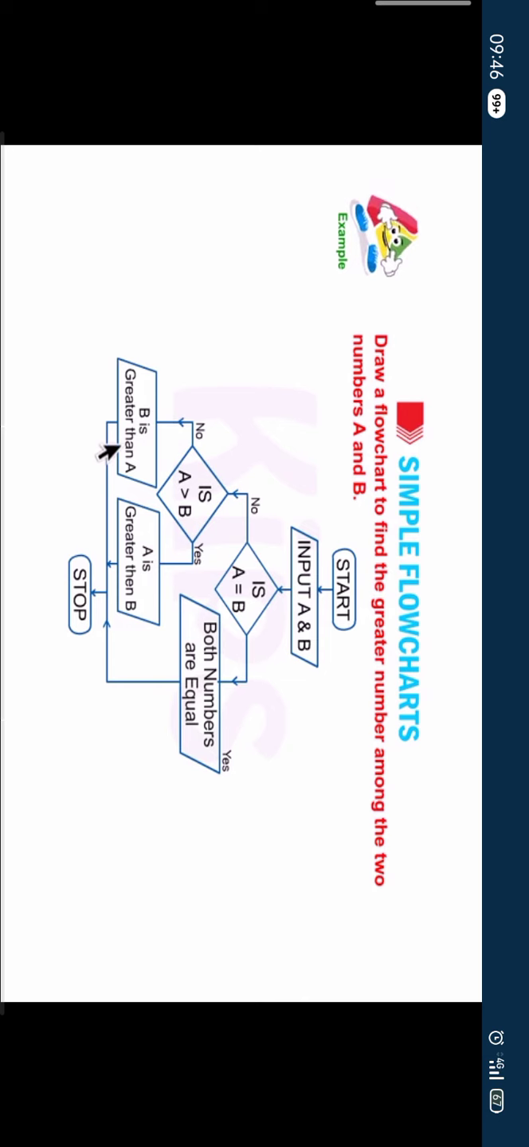
pyautogui.moveTo(61, 622)
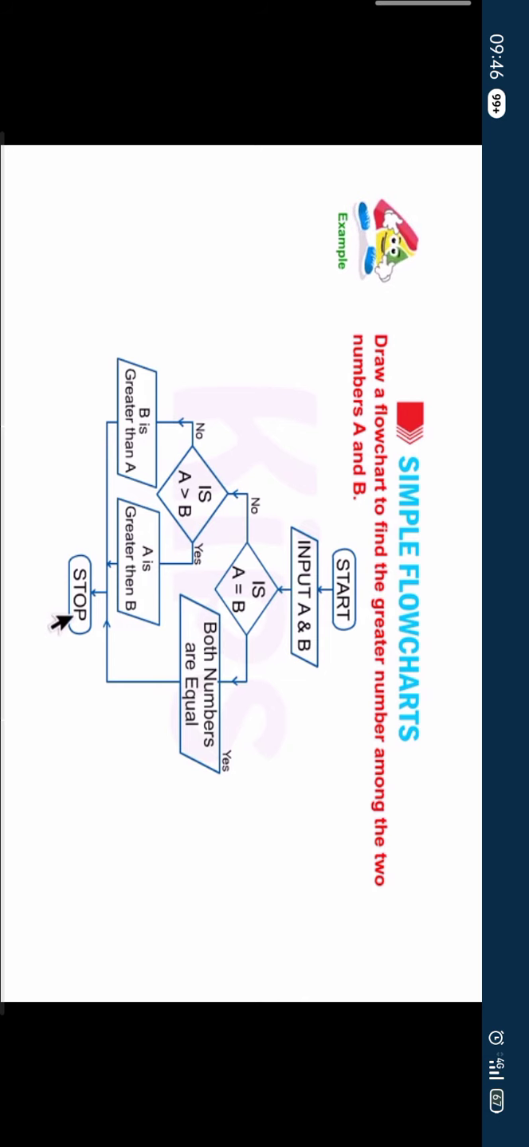